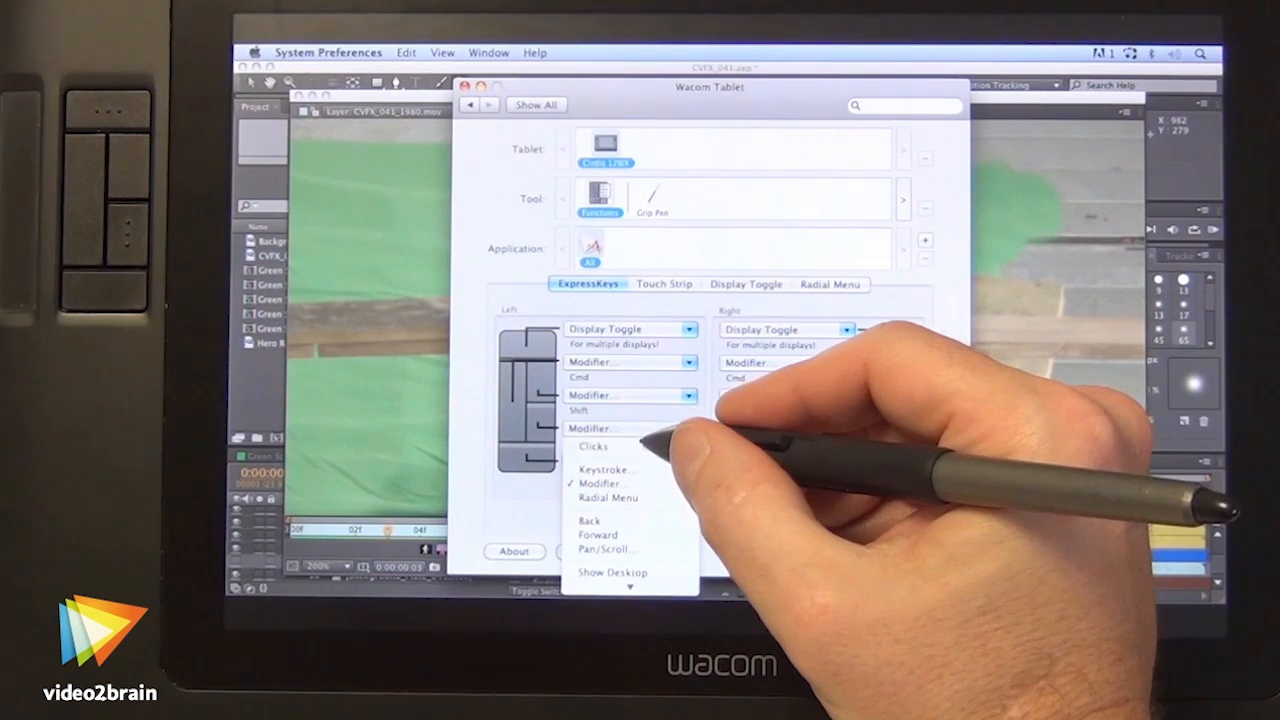
- Assign the fourth left ExpressKey a custom keystroke named DOWN
{"action": "left_click", "coordinate": [604, 470]}
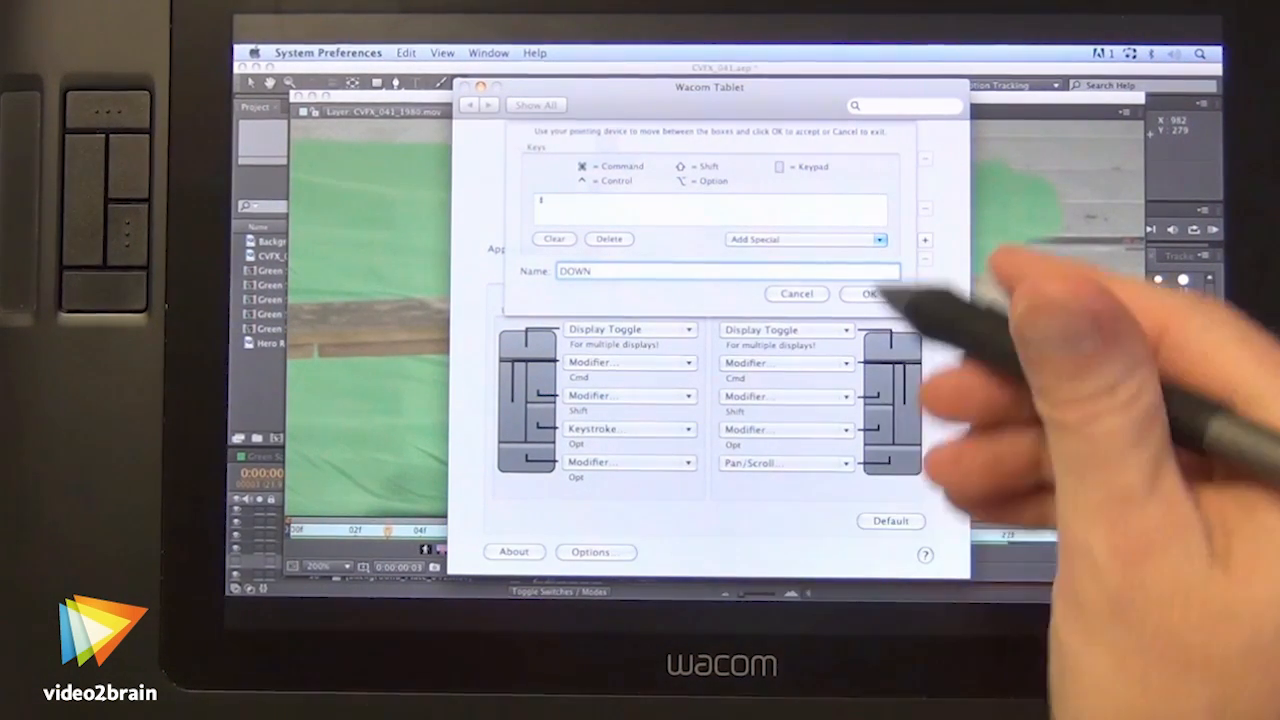
{"action": "left_click", "coordinate": [872, 293]}
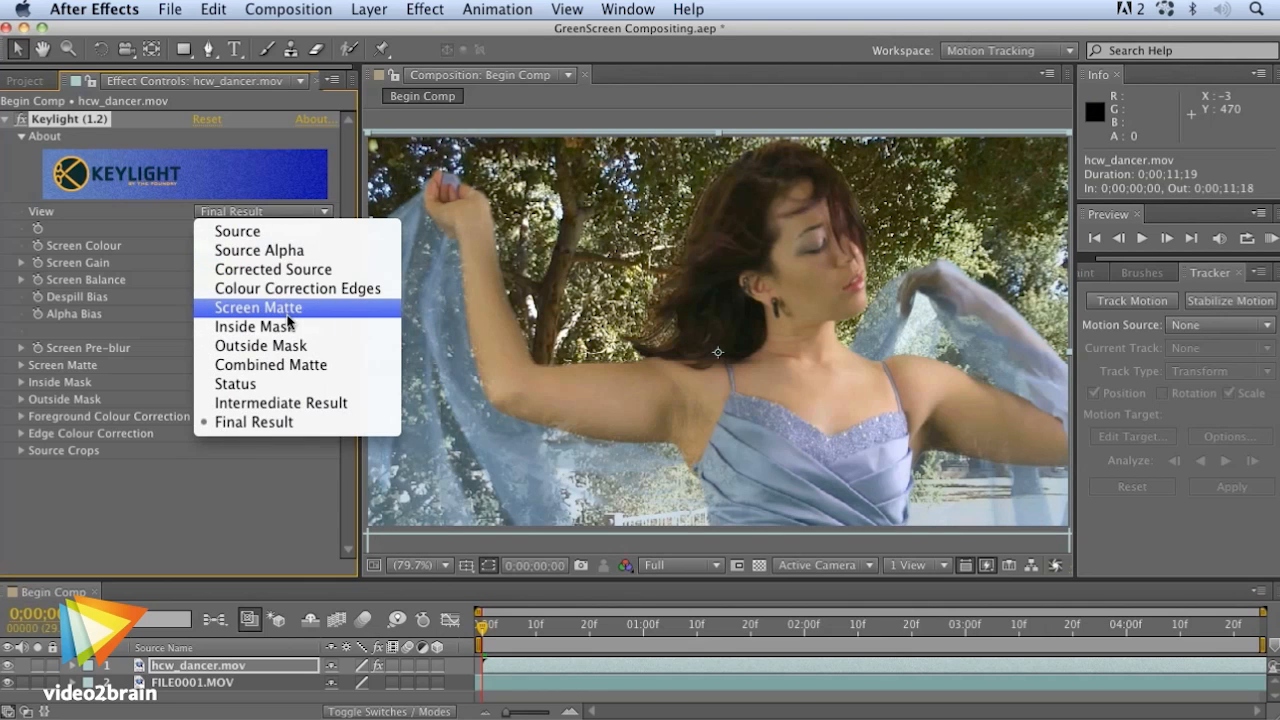
- View Keylight's Screen Matte, expand its refinement settings, then reopen the View options list
{"action": "left_click", "coordinate": [258, 307]}
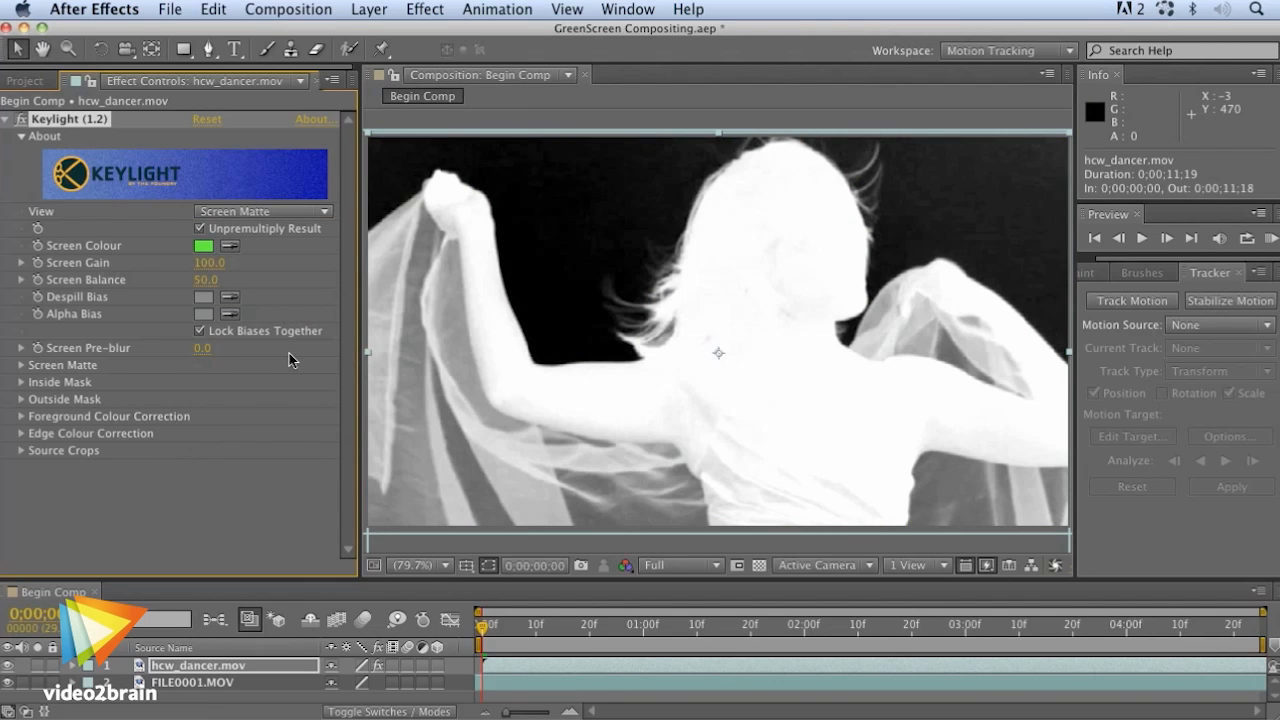
{"action": "left_click", "coordinate": [20, 365]}
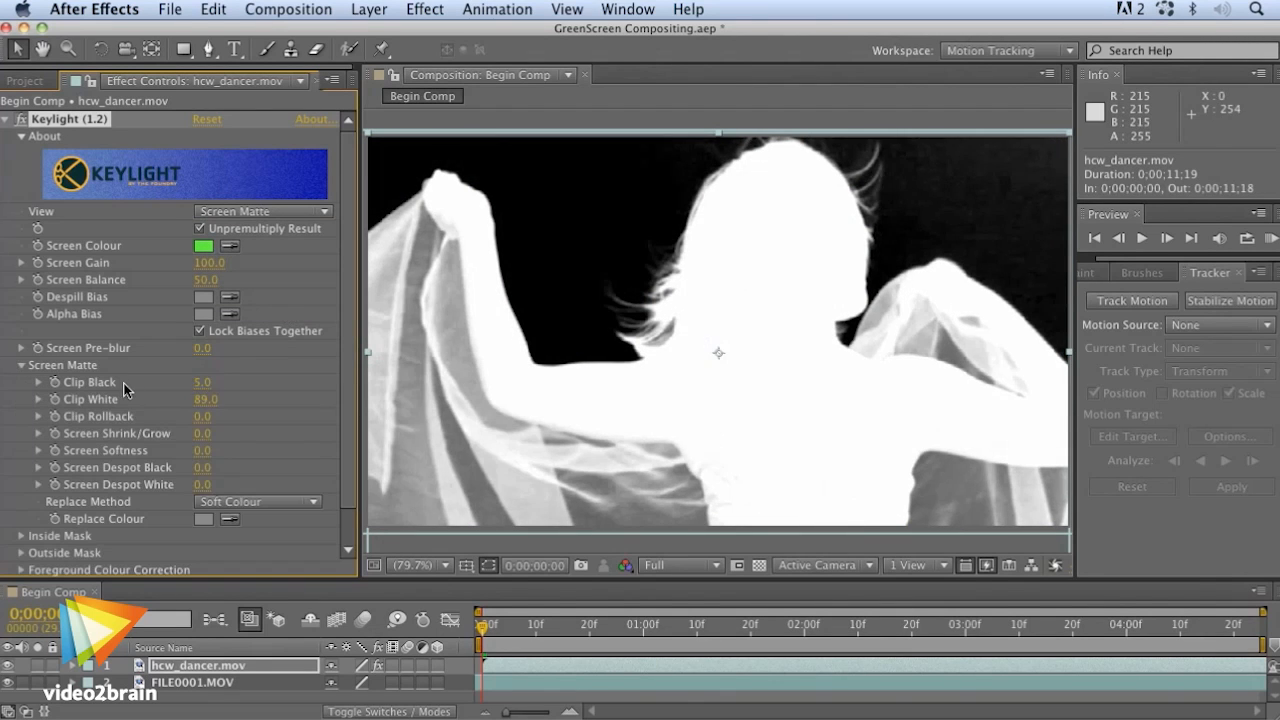
{"action": "left_click", "coordinate": [262, 211]}
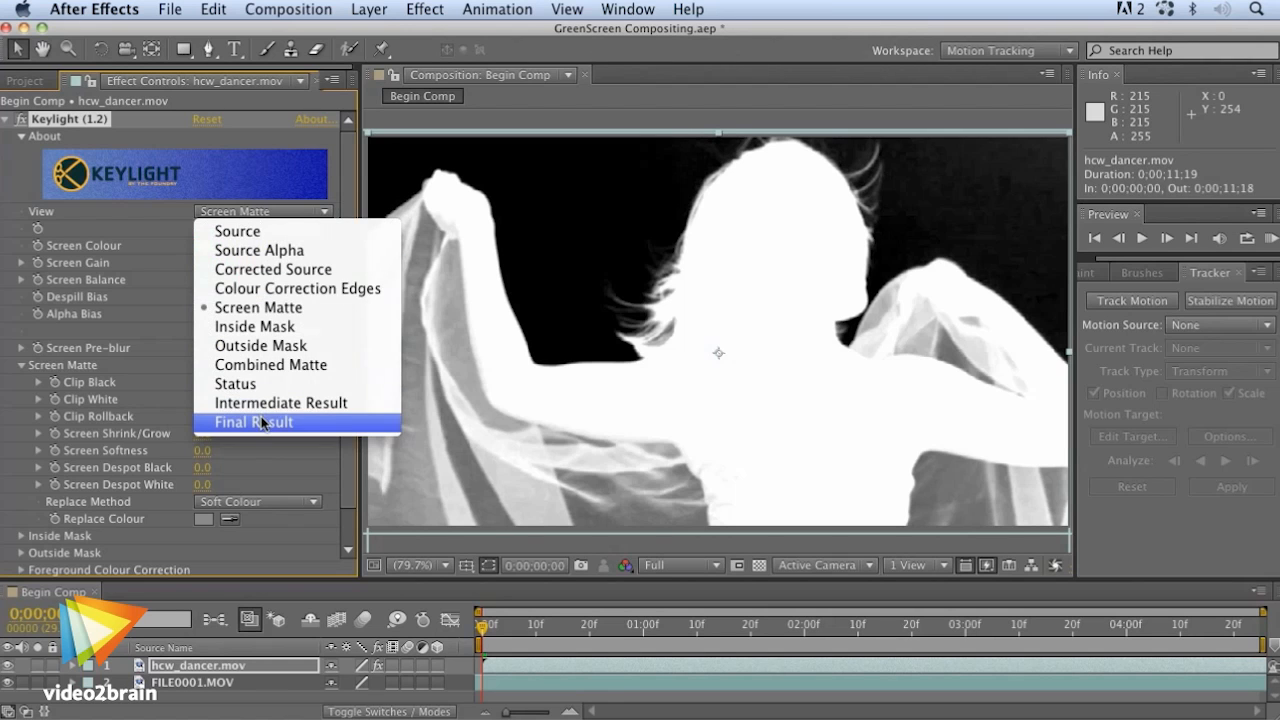